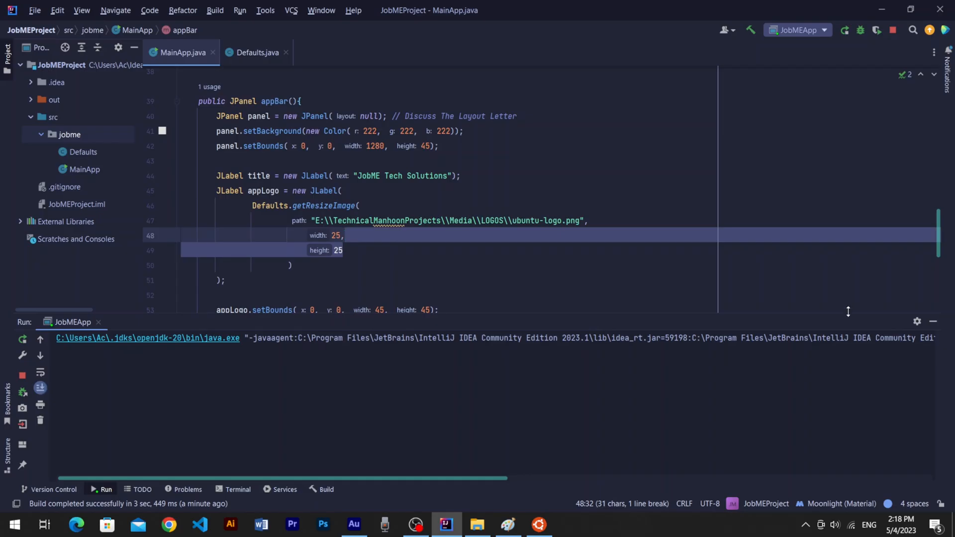
Hide the Run output panel and scroll to the closing brace of appBar().
{"action": "left_click", "coordinate": [893, 30]}
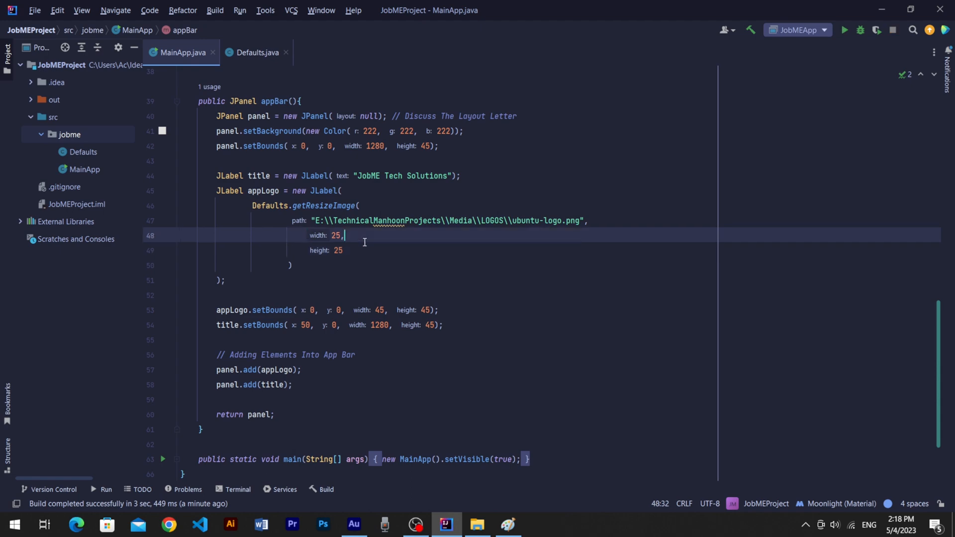
{"action": "scroll", "scroll_direction": "up", "scroll_amount": 3}
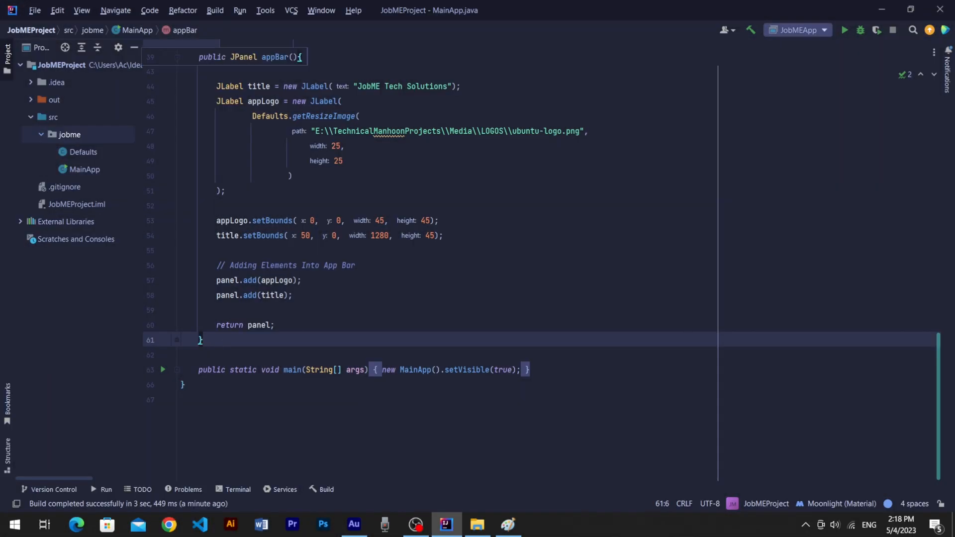
Write sideBar() returning a 300×700 JPanel with centered FlowLayout, and add it in mainPanel().
{"action": "type", "text": "public"}
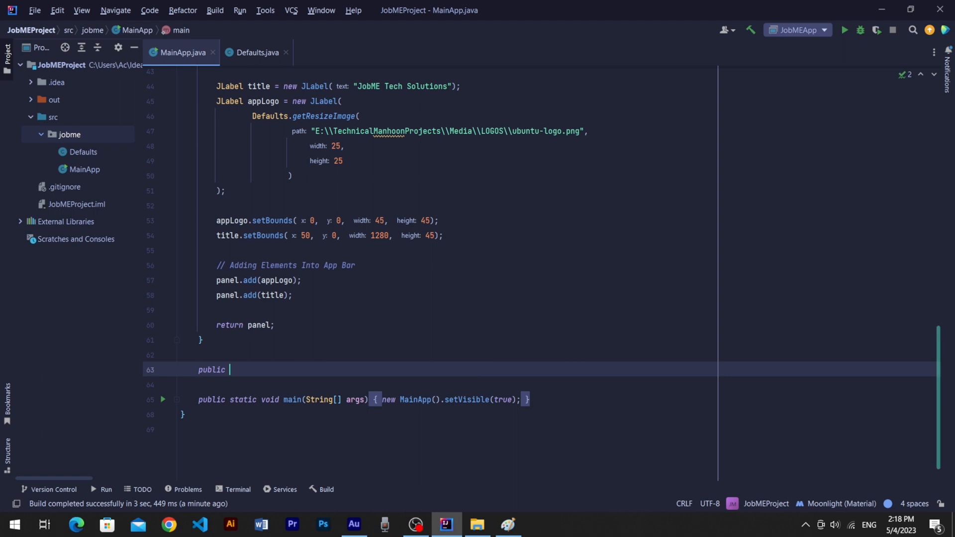
{"action": "type", "text": "JPanel"}
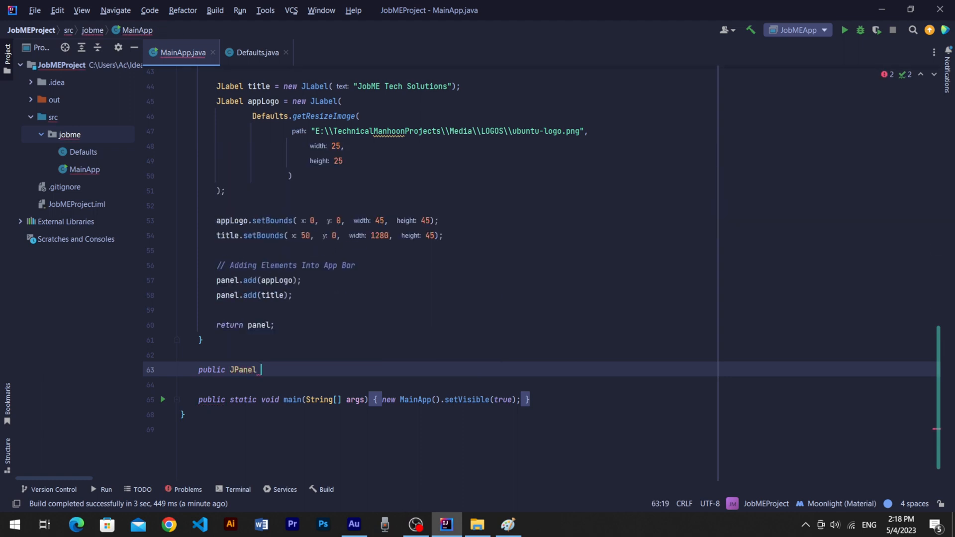
{"action": "type", "text": "sideBar(){"}
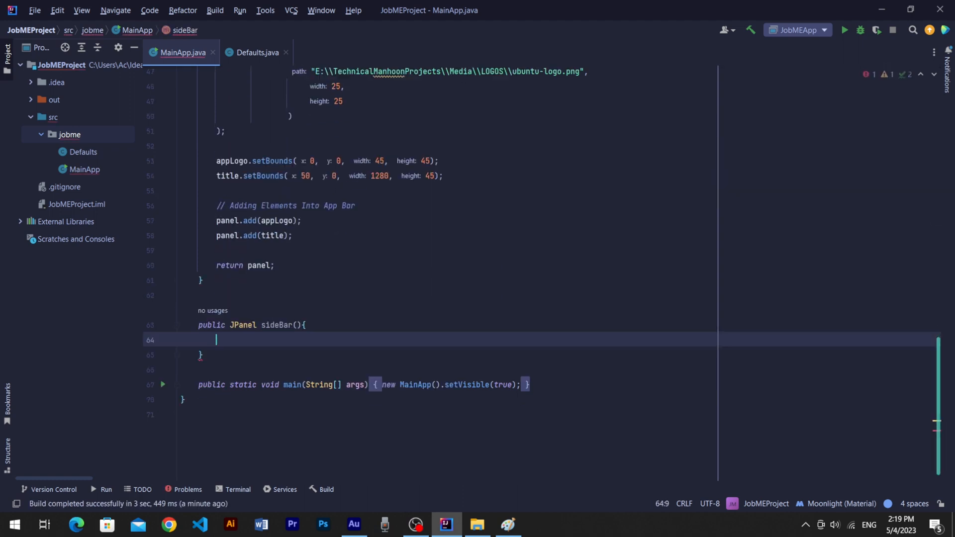
{"action": "type", "text": "JPanel panel = new JPanel();"}
{"action": "type", "text": "return"}
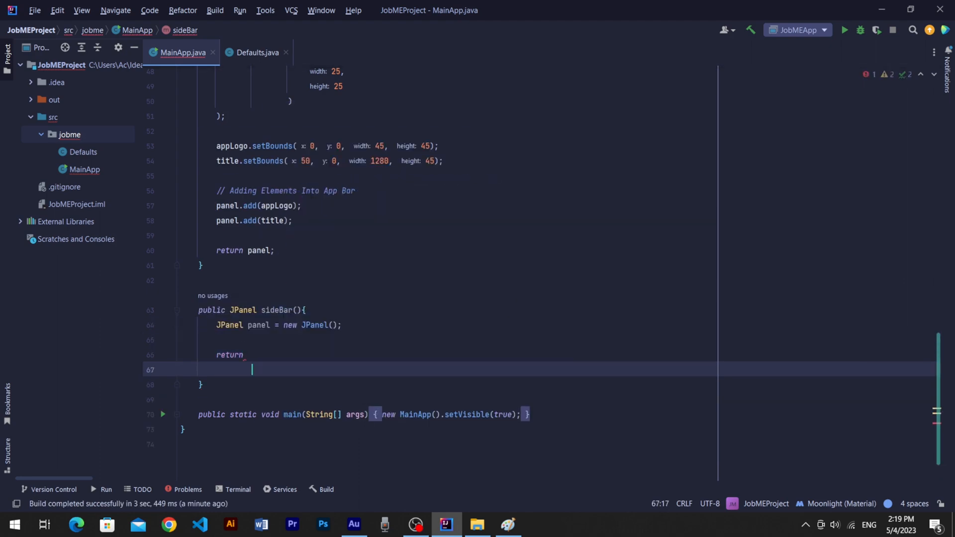
{"action": "type", "text": "FlowLayout"}
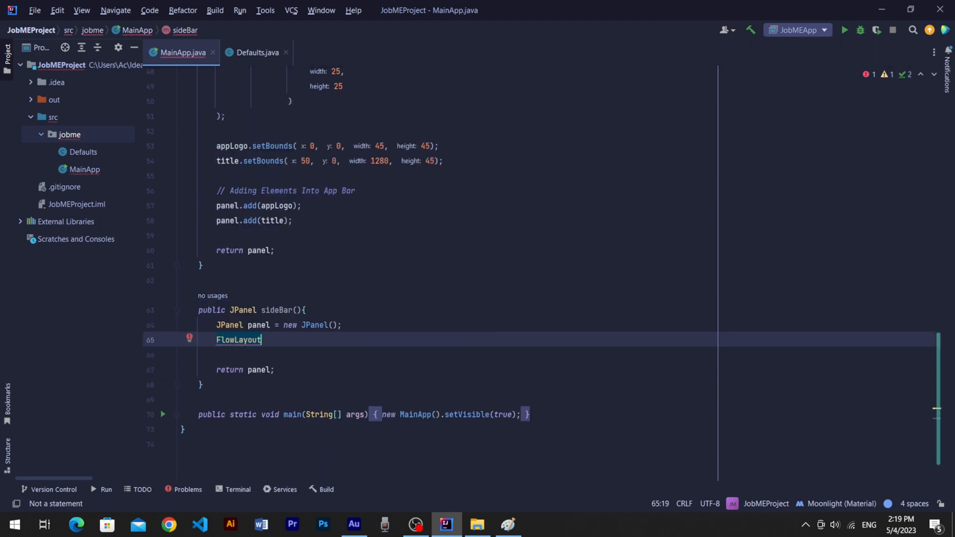
{"action": "type", "text": "flowLayout = new FlowLayout()"}
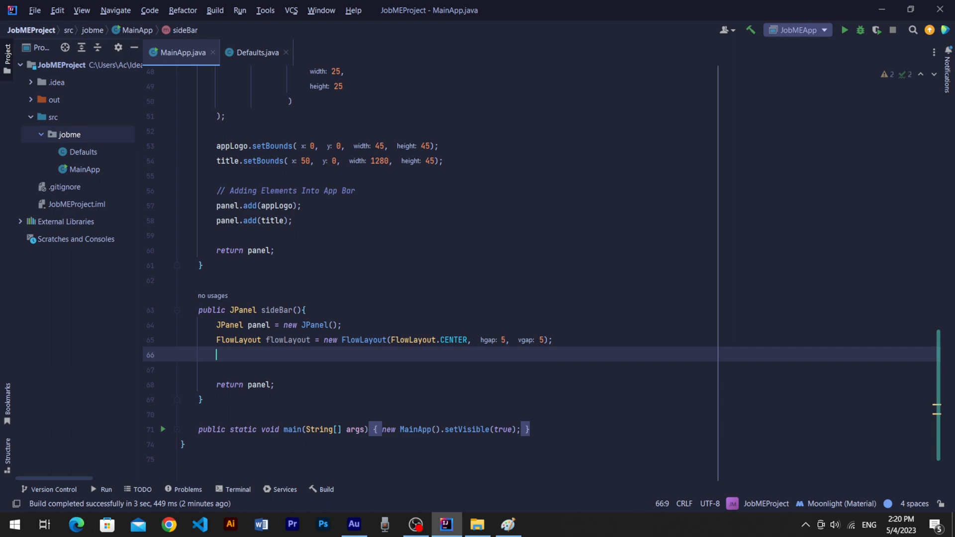
{"action": "type", "text": "panel.setBackground(new Color(255, 255));"}
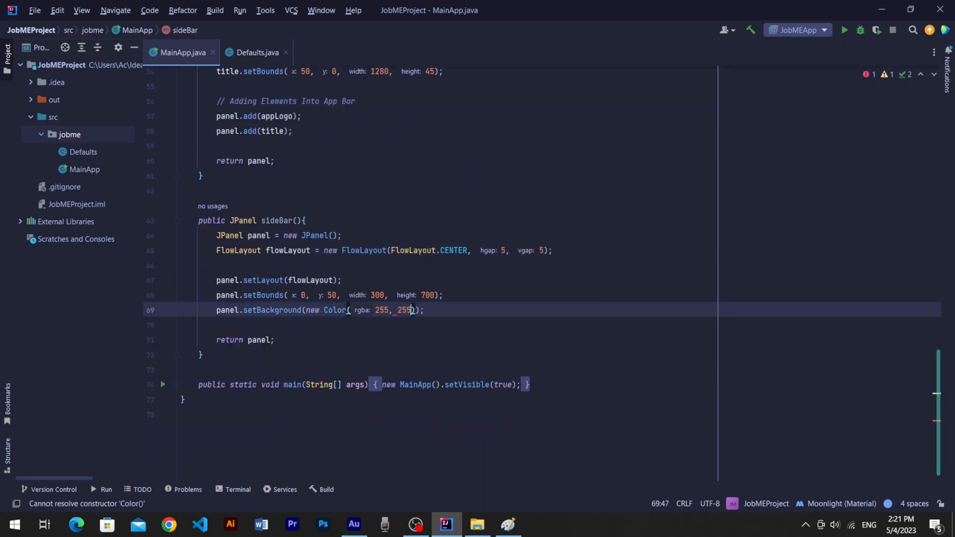
{"action": "scroll", "scroll_direction": "up", "scroll_amount": 3}
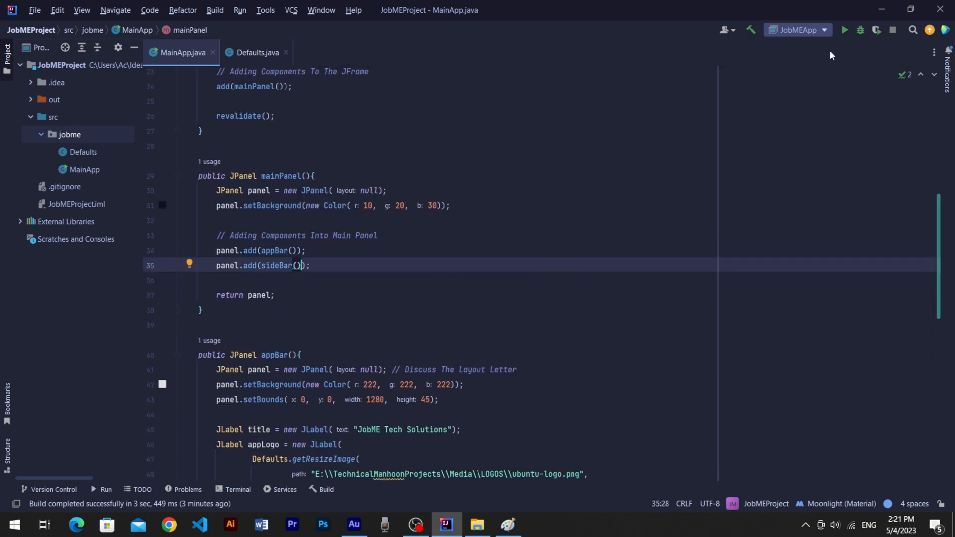
Launch JobMEApp to preview the window, then close it.
{"action": "left_click", "coordinate": [844, 30]}
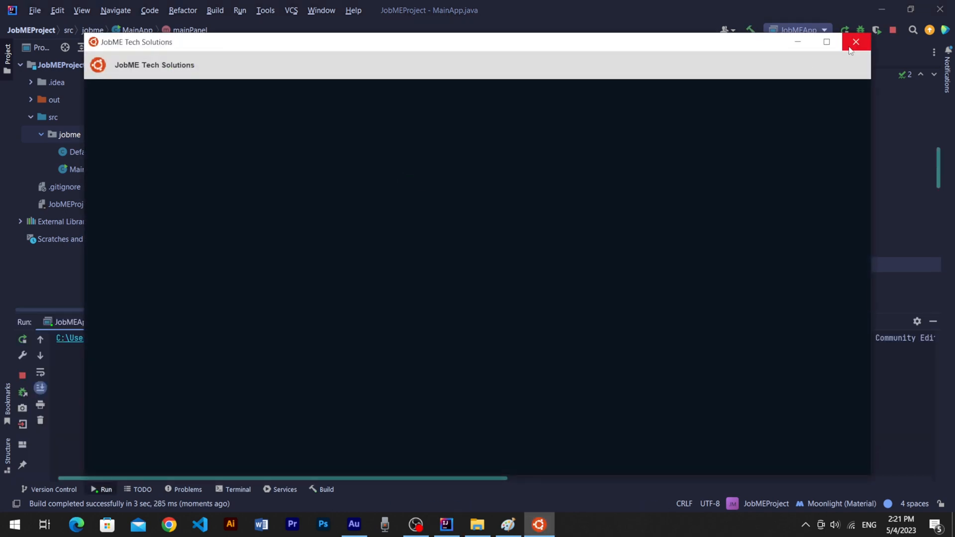
{"action": "left_click", "coordinate": [854, 42]}
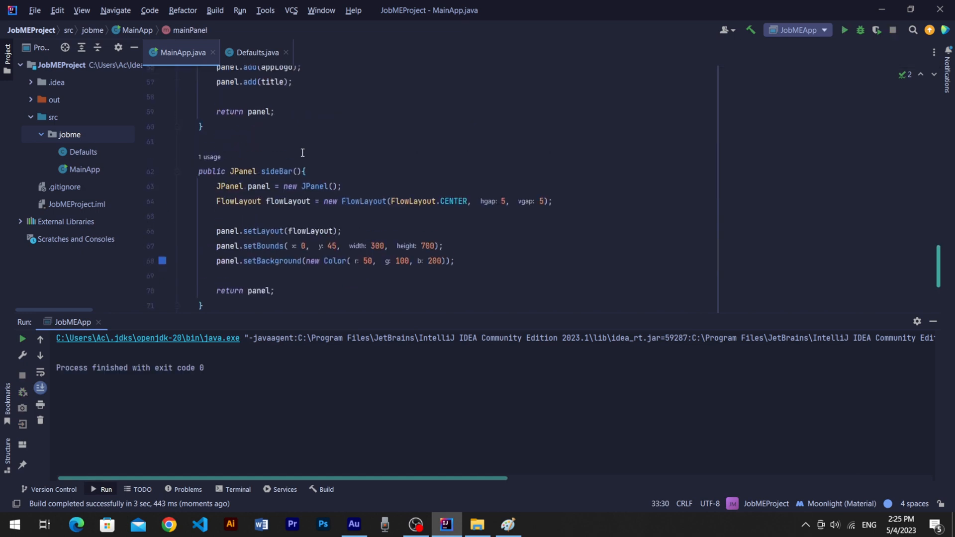
Loop over a String array, adding a 300-by-45 labeled GridLayout panel per value to the sidebar.
{"action": "type", "text": "String[] values"}
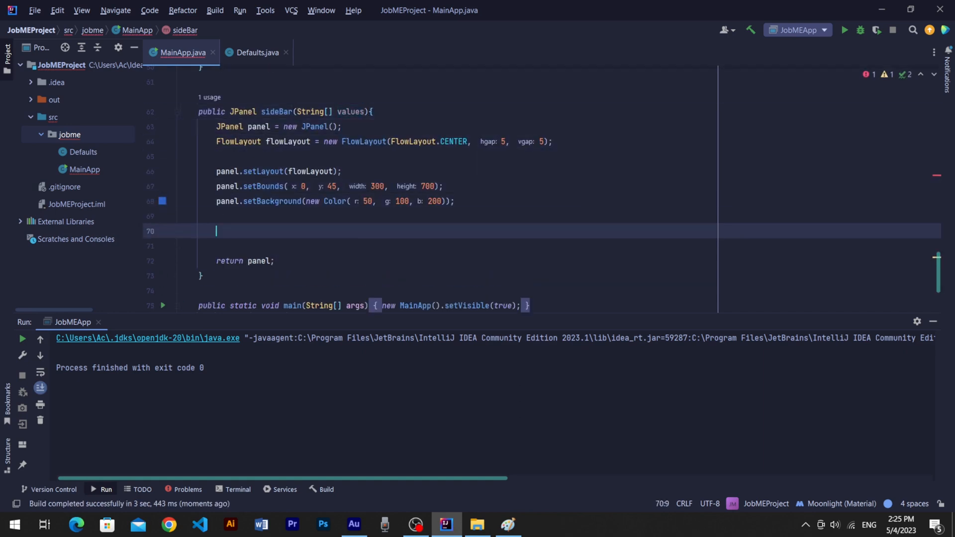
{"action": "type", "text": "for(int i = 0; i)"}
{"action": "left_click", "coordinate": [466, 245]}
{"action": "type", "text": "JPanel panel1 = new JPanel();"}
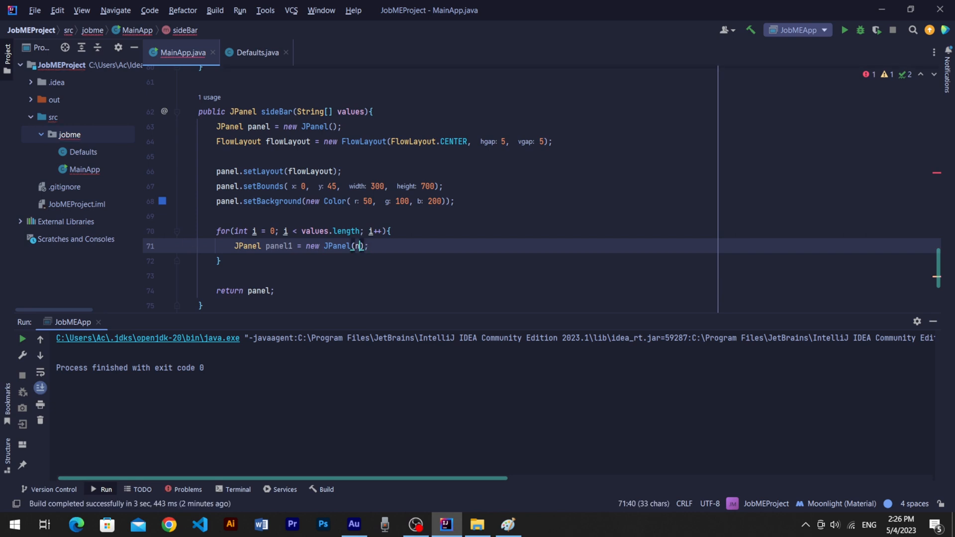
{"action": "type", "text": "new GridLayout(1, 1"}
{"action": "type", "text": "panel1.setPreferredSize(new Dimension());"}
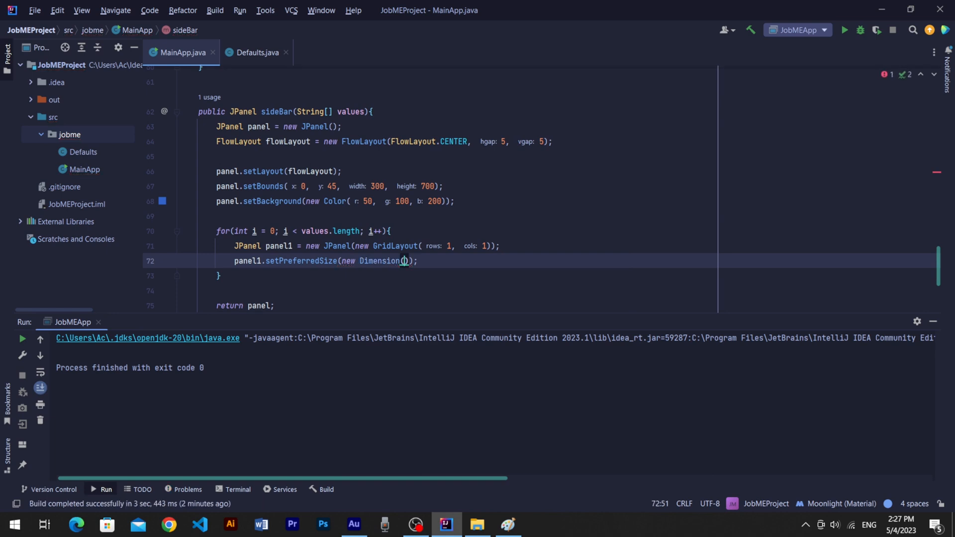
{"action": "type", "text": "300, 4"}
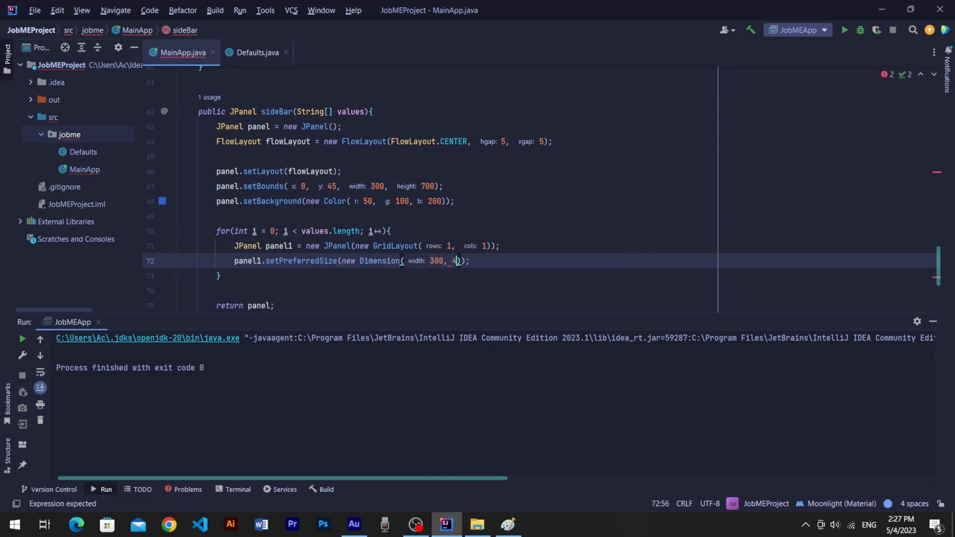
{"action": "type", "text": "JLabel value = new"}
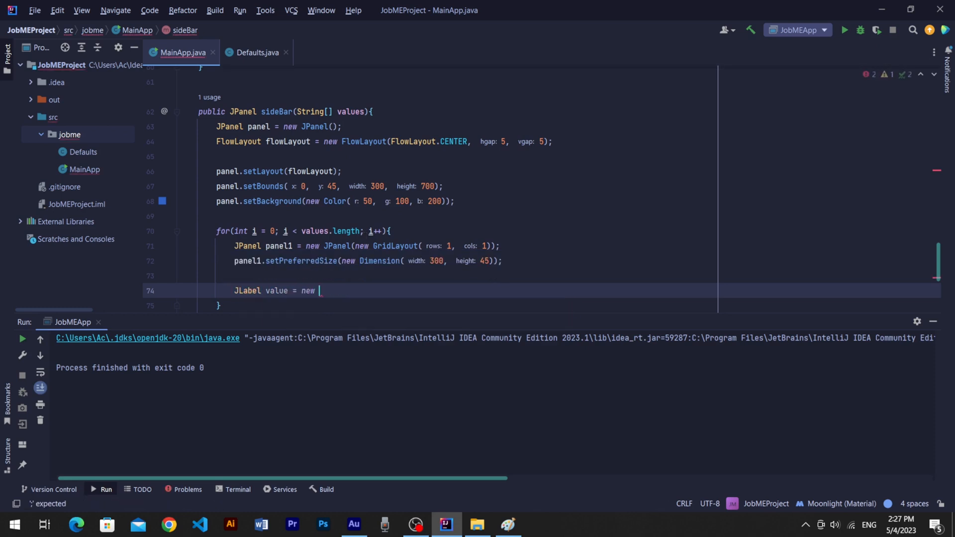
{"action": "type", "text": "JLabel(value"}
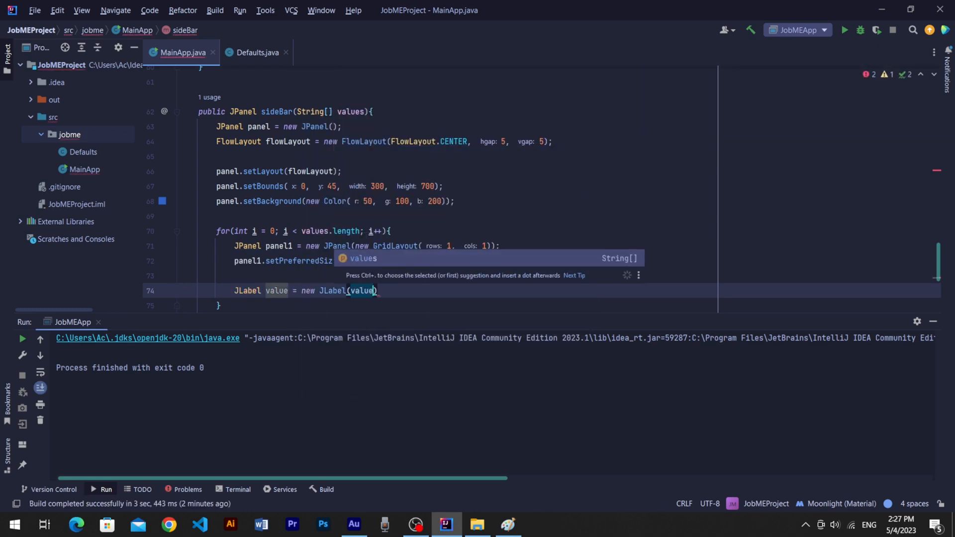
{"action": "type", "text": "[i]"}
{"action": "type", "text": "p"}
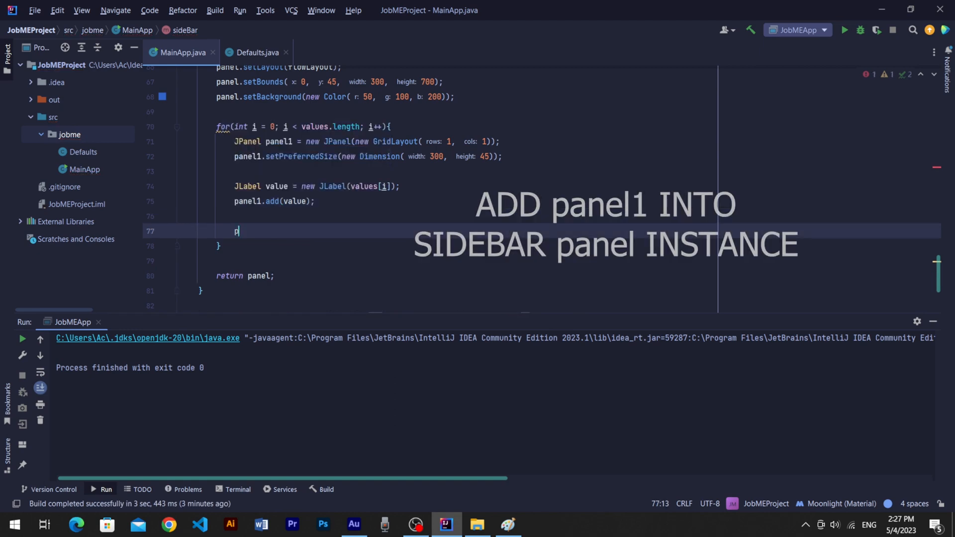
{"action": "type", "text": "anel.add(panel1);"}
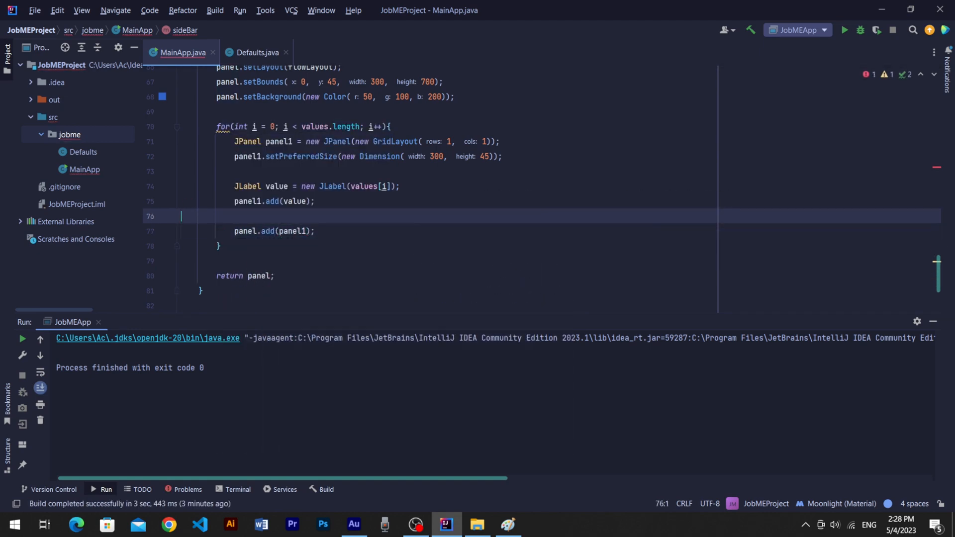
{"action": "type", "text": "new String[]{\"DASHBOARD\"}));"}
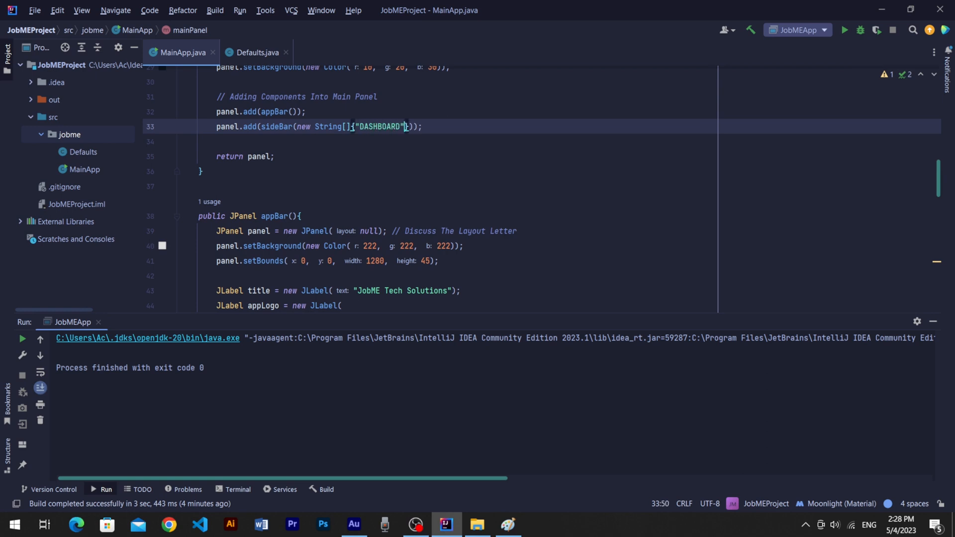
Add "SERVICES" and "SUPPORT" to the item array and set item width to 290.
{"action": "type", "text": ", \"SERVICES\", \""}
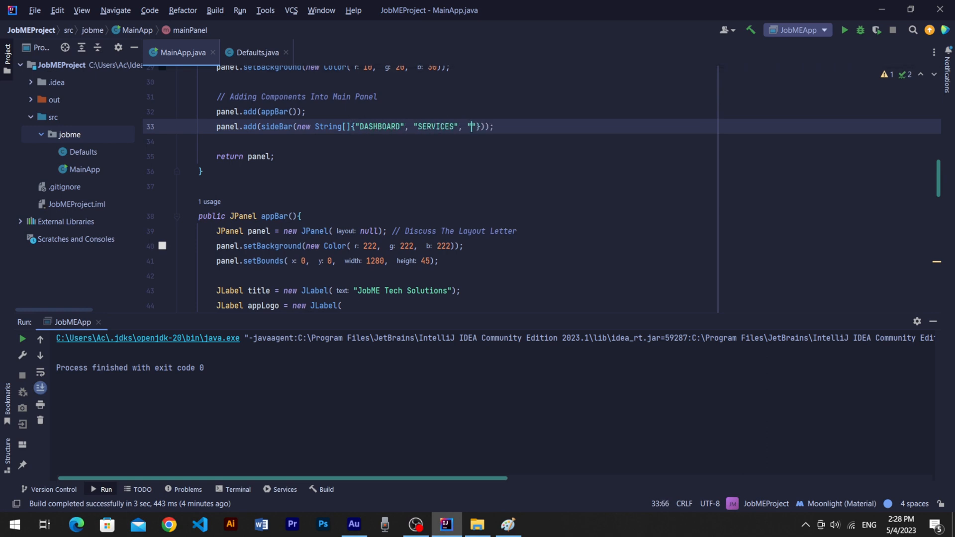
{"action": "scroll", "scroll_direction": "down", "scroll_amount": 3}
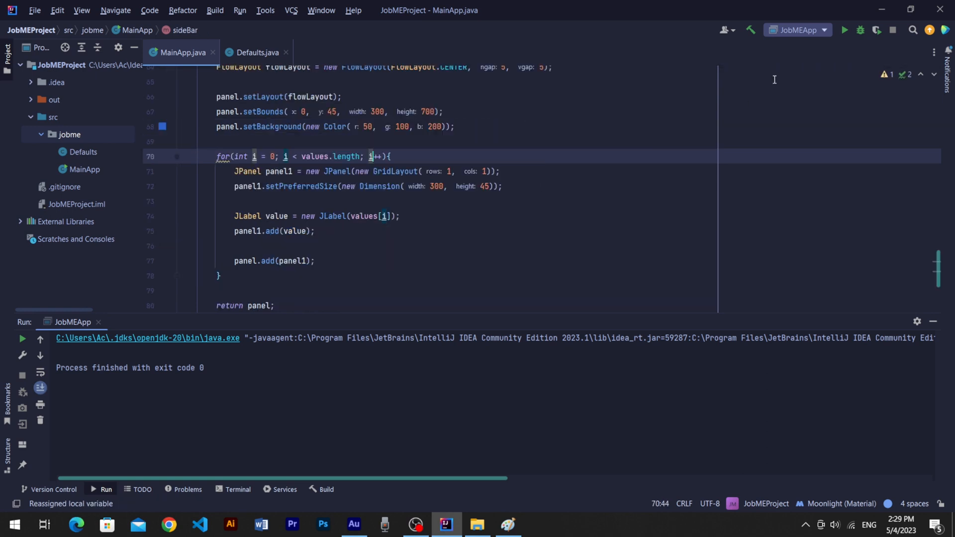
{"action": "left_click", "coordinate": [844, 30]}
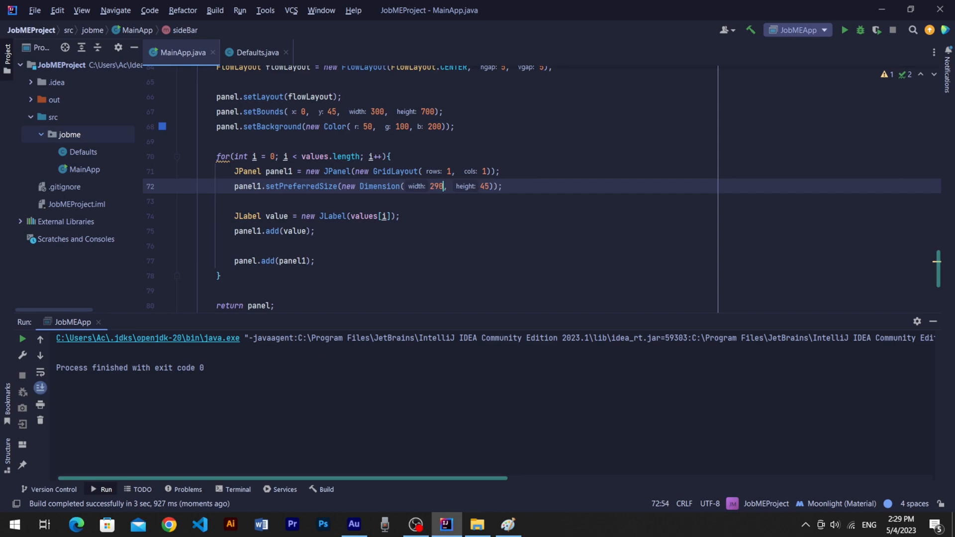
Run the app to preview the sidebar items, then close the preview.
{"action": "left_click", "coordinate": [844, 30]}
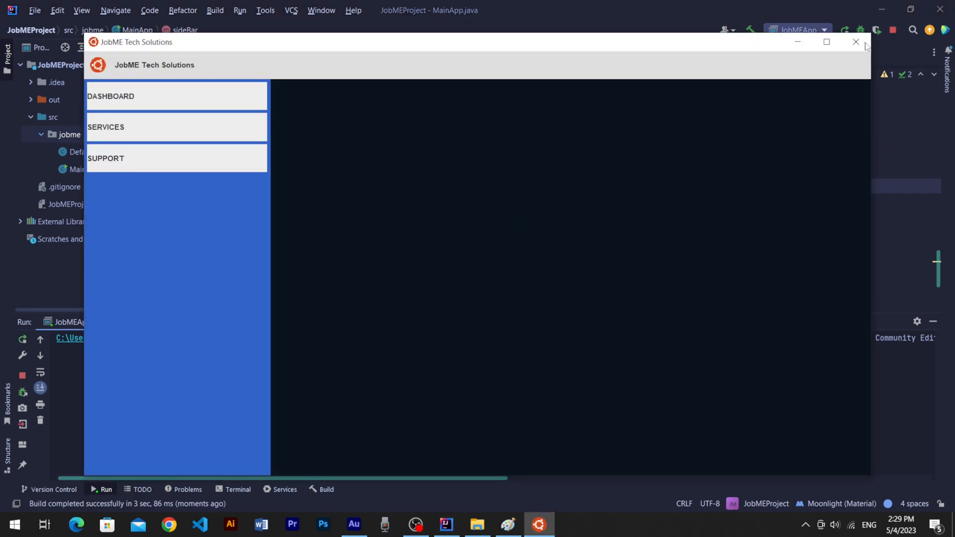
{"action": "left_click", "coordinate": [855, 42]}
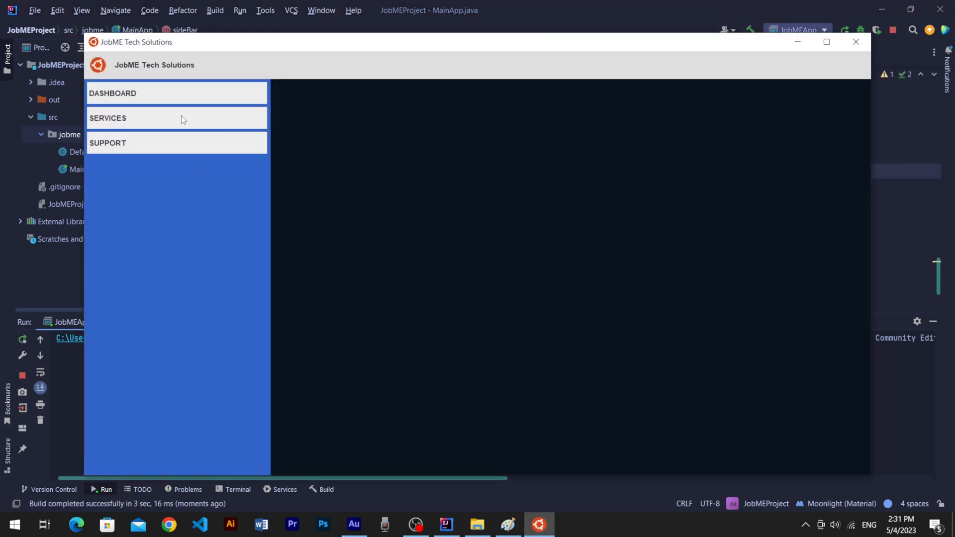
{"action": "left_click", "coordinate": [855, 42]}
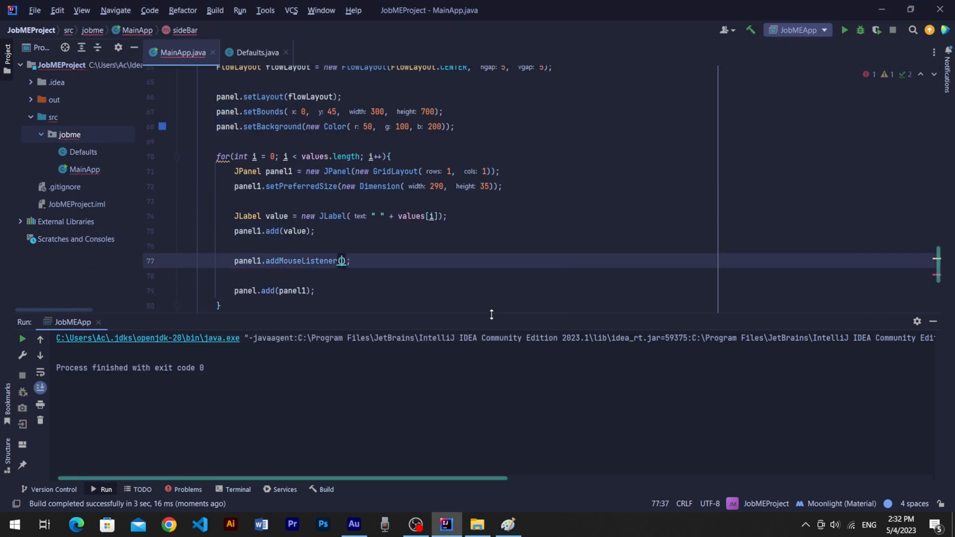
Add an anonymous MouseListener to each item panel and begin setting its background in mouseEntered.
{"action": "type", "text": "new Mou"}
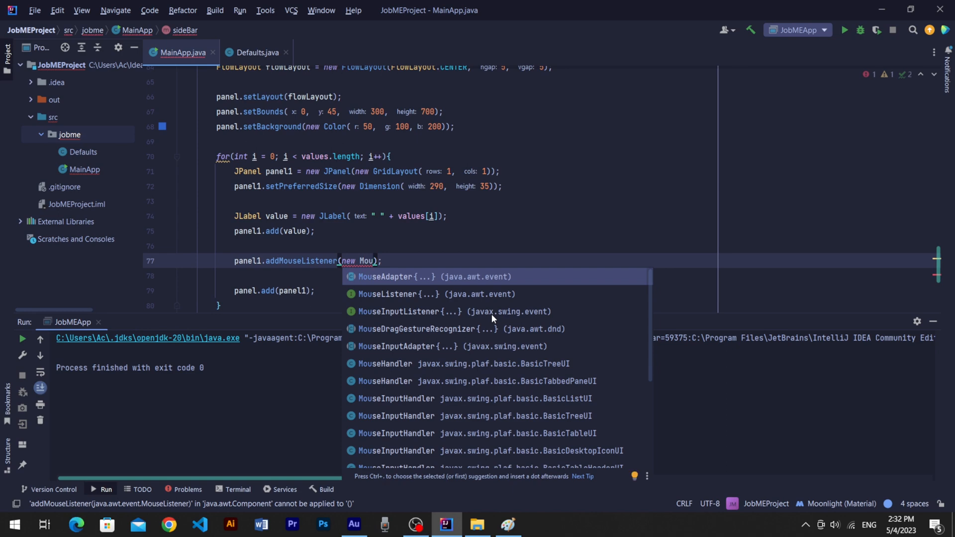
{"action": "left_click", "coordinate": [417, 294]}
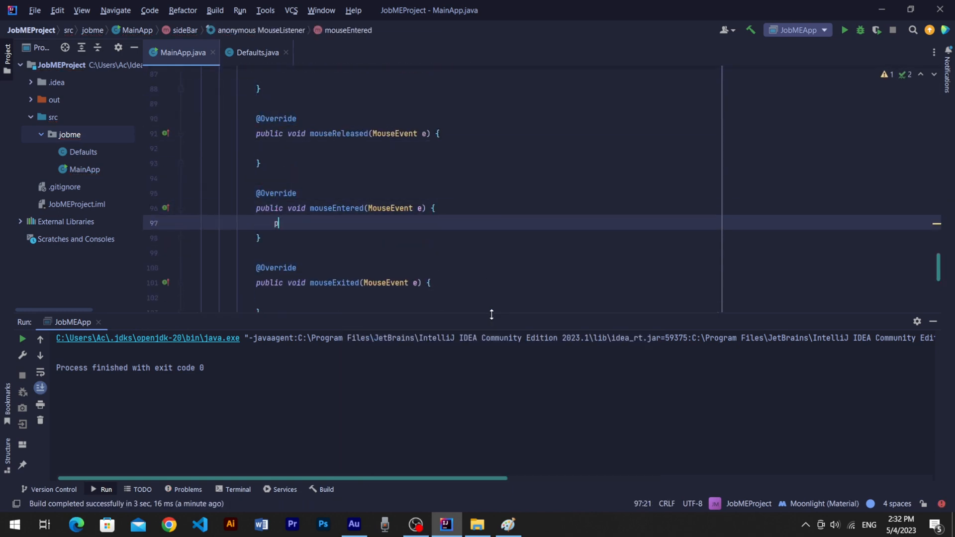
{"action": "type", "text": "panel1.setBackground(new Color(2));"}
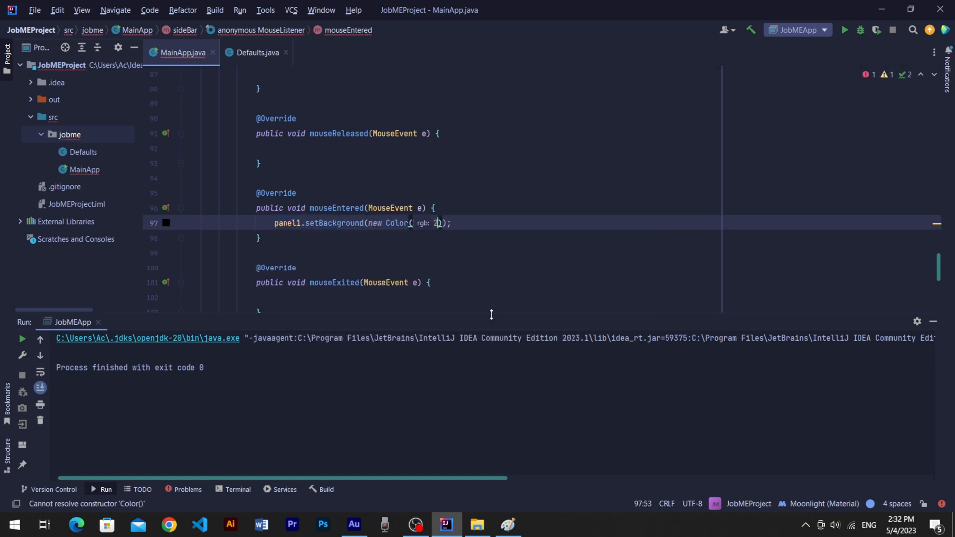
{"action": "type", "text": "value."}
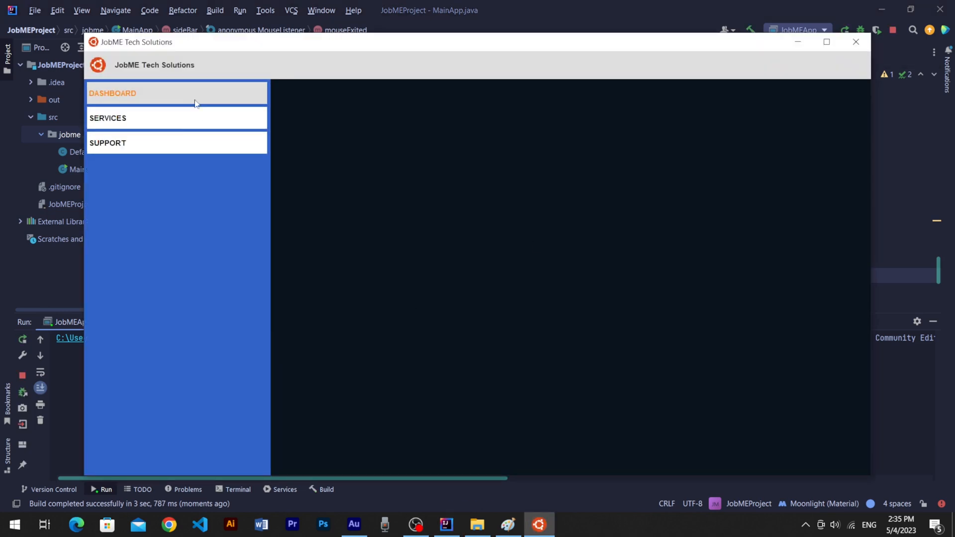
Hover over DASHBOARD in the running app, then outline the layout mockup in Paint.
{"action": "left_click", "coordinate": [855, 42]}
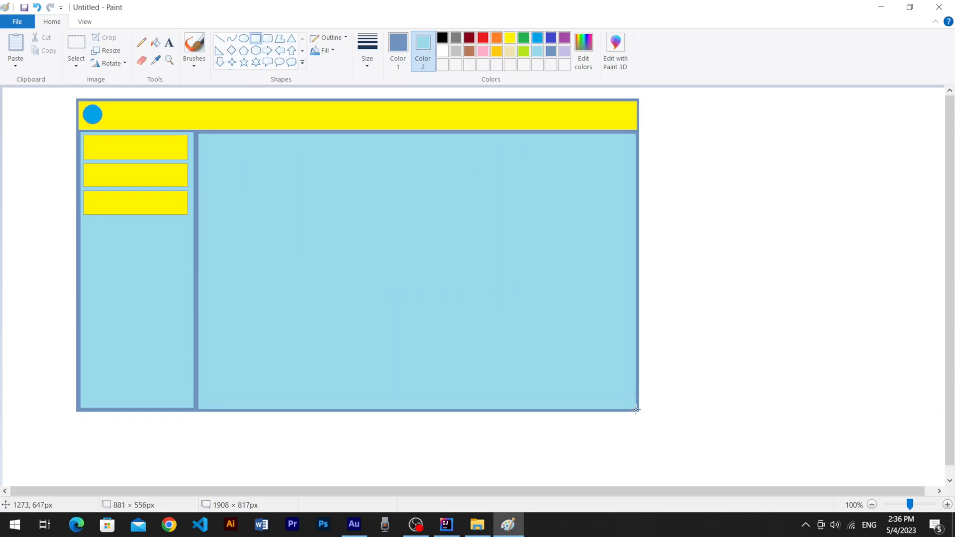
{"action": "left_click_drag", "start_coordinate": [204, 133], "coordinate": [338, 213]}
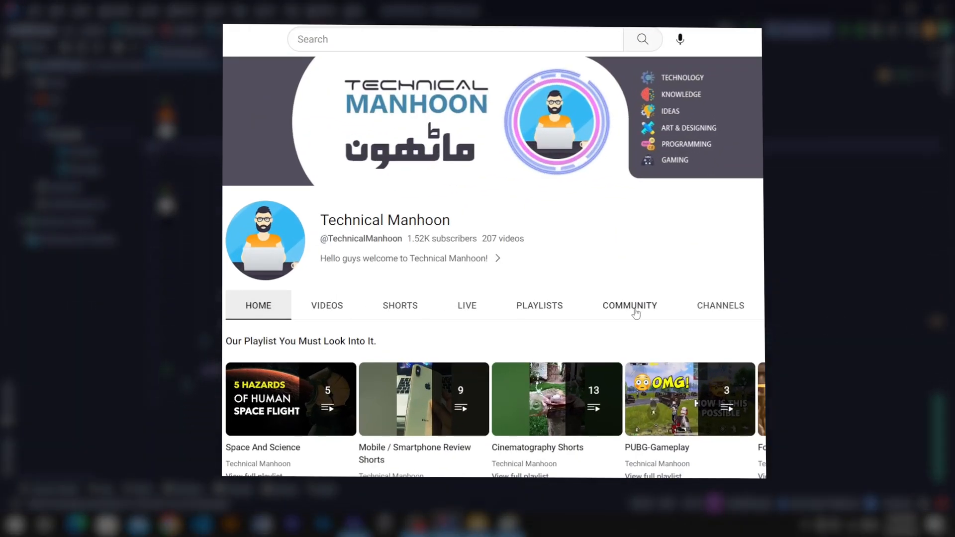
Scroll through the posts on the channel's COMMUNITY tab.
{"action": "left_click", "coordinate": [629, 305]}
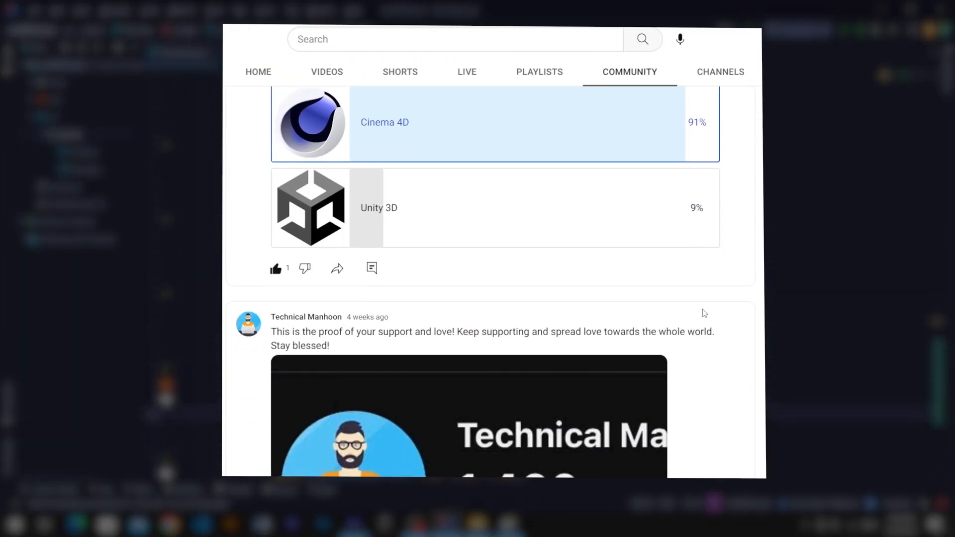
{"action": "scroll", "scroll_direction": "down", "scroll_amount": 3}
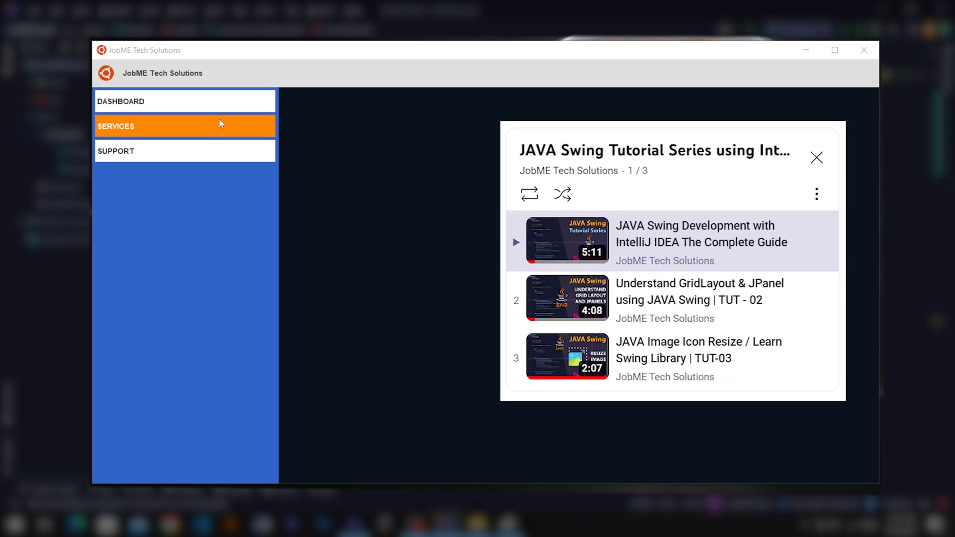
Hover over DASHBOARD in the running app to show its orange highlight.
{"action": "left_click", "coordinate": [170, 101]}
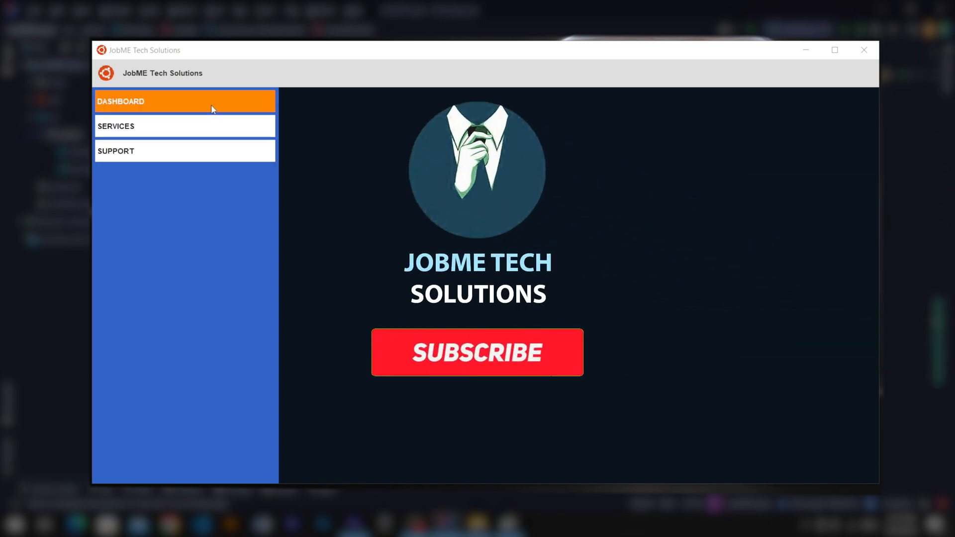